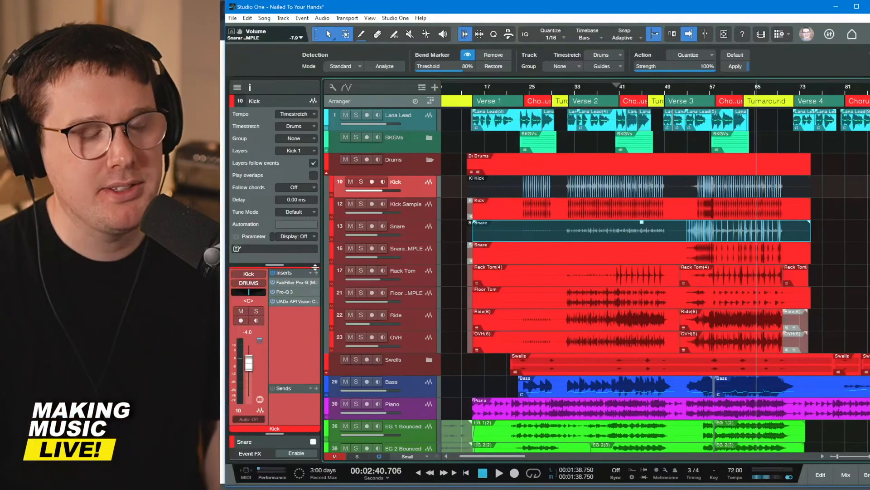
pyautogui.moveTo(615, 338)
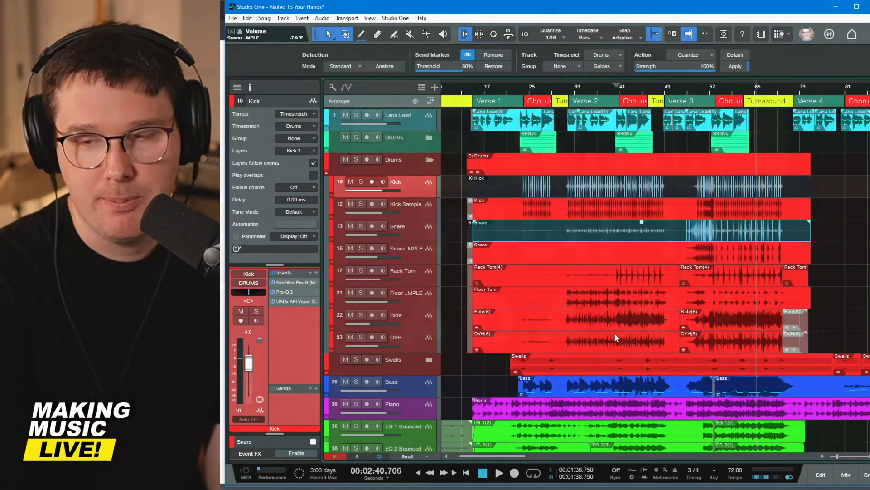